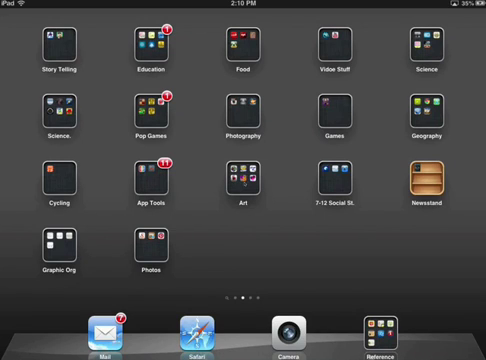
Swipe across the Home Screen pages to reach the Notability icon.
scroll(left, 3)
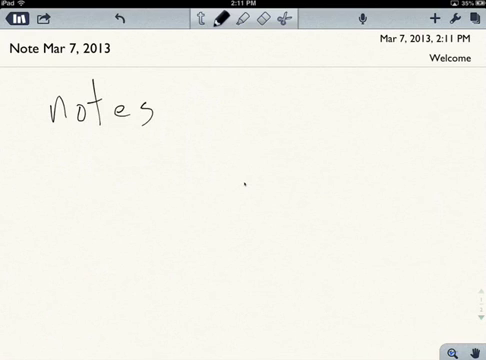
Draw two dashes after 'notes', write the numbered list, and start a second note.
drag(190, 108, 240, 104)
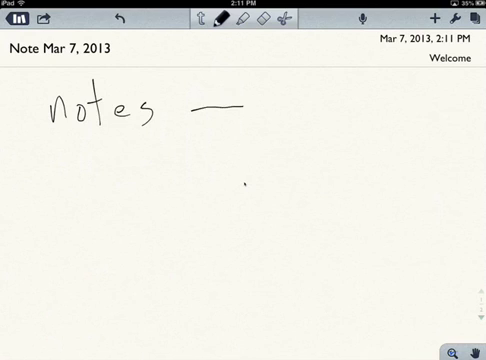
drag(268, 100, 330, 100)
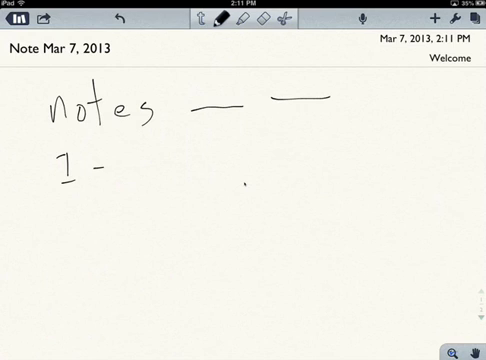
text(2 -)
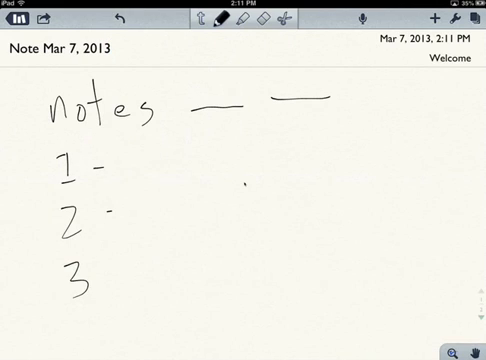
click(16, 18)
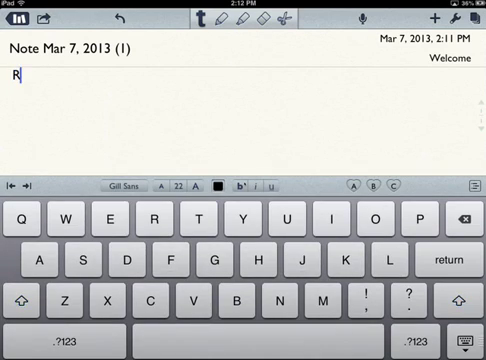
Type 'Notes from meeting' as the first line of the new note.
text(ote)
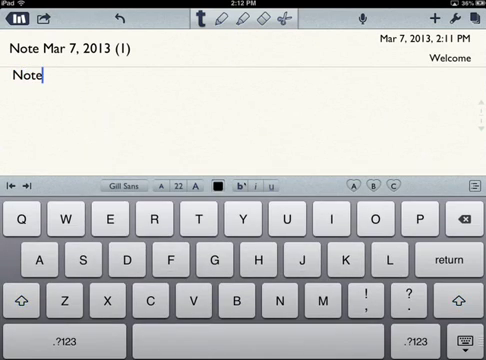
text(s fro)
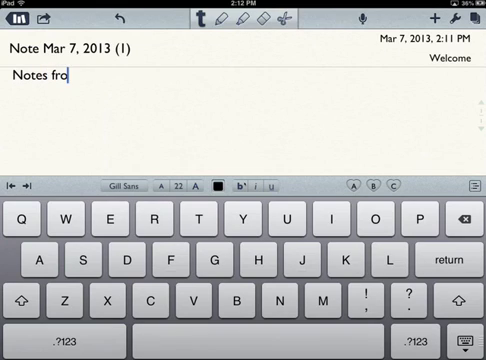
text(m)
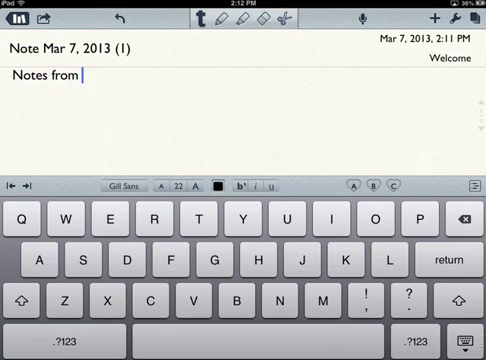
text(meeting)
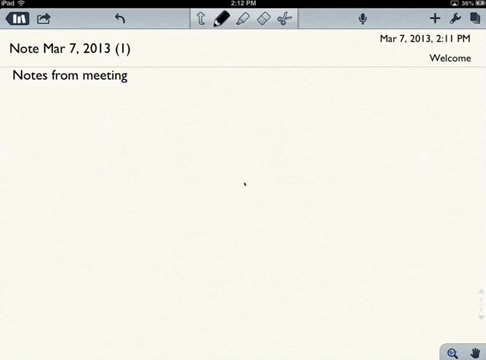
drag(190, 124, 310, 210)
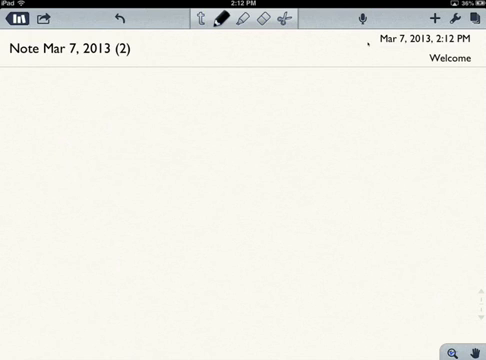
Create a third note for the handwritten 1., 2., 3 list.
click(364, 18)
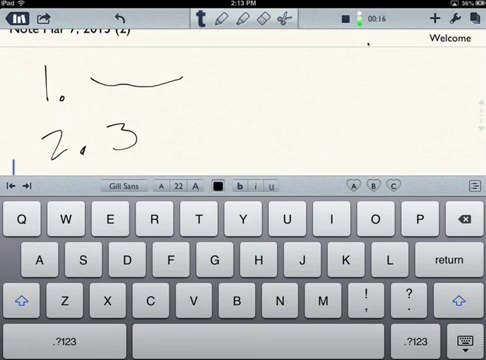
Type One, Two, Three and Four on separate lines beneath the handwritten numbers.
text(One)
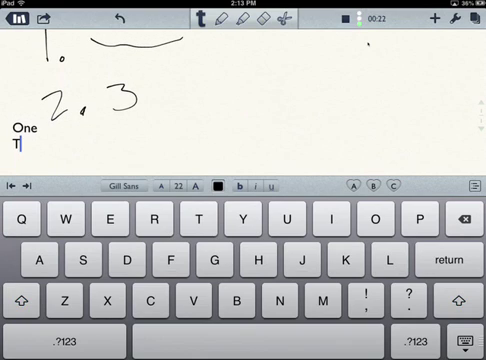
text(wo)
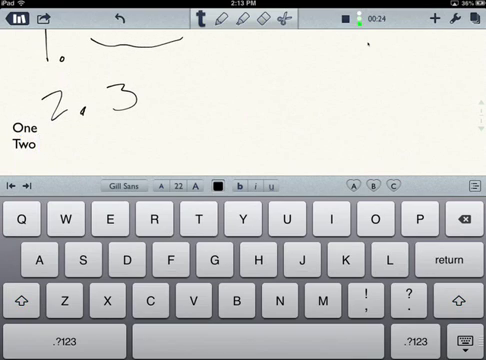
text(htre)
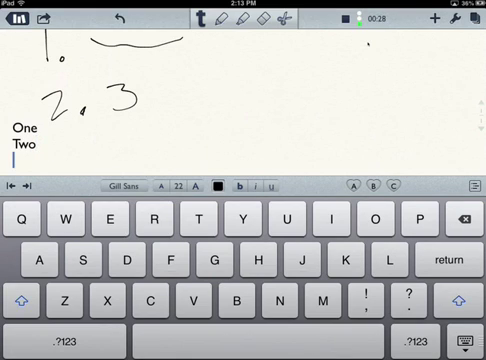
text(Three)
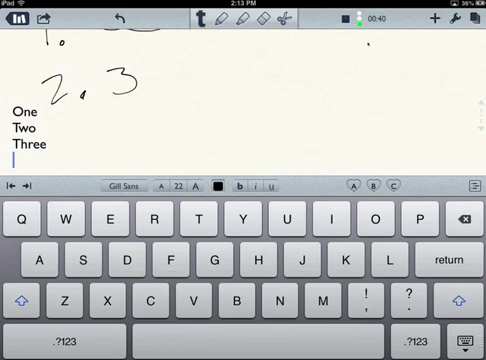
text(Four)
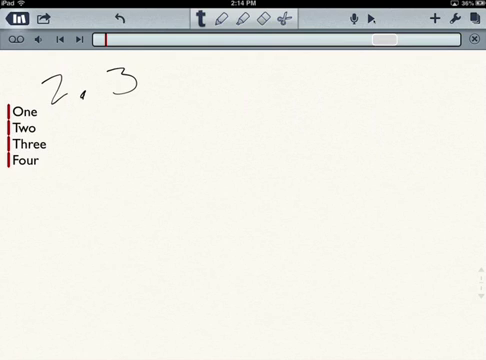
Return from the open note to the Notability library list.
click(18, 18)
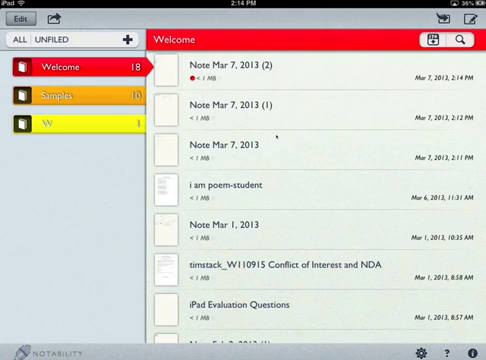
Scroll down through the library's list of Mar 7, 2013 notes.
scroll(down, 3)
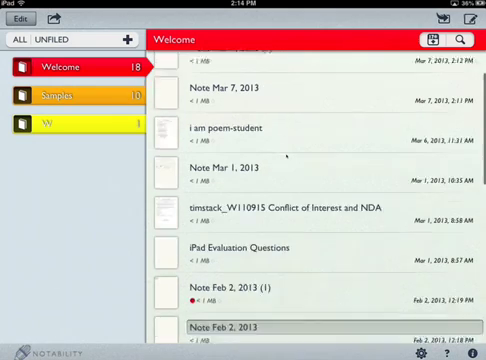
scroll(down, 3)
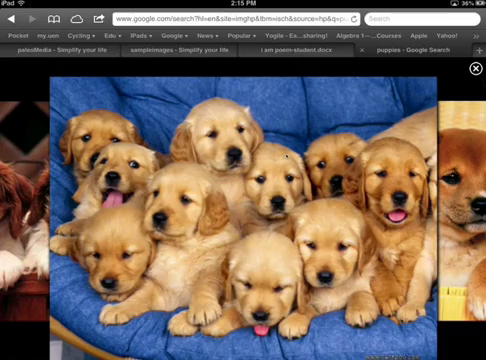
Go Home, launch Safari and scroll the Holt organizers page toward the KWL Chart link.
key(home)
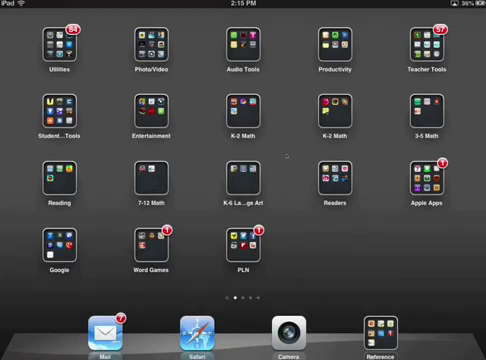
scroll(left, 3)
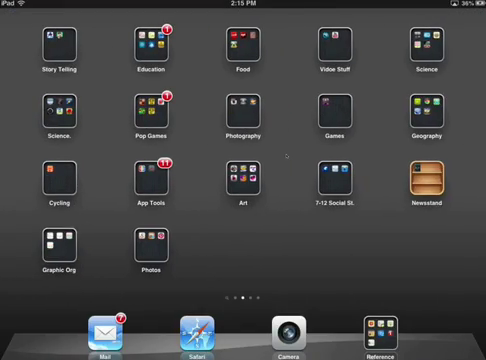
click(56, 252)
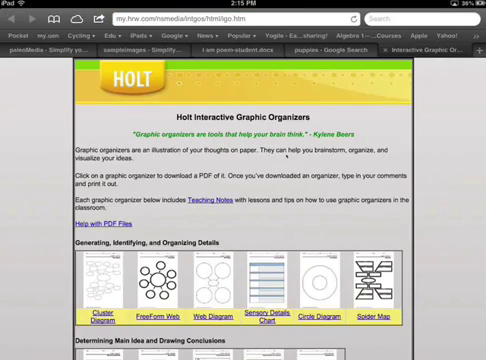
scroll(down, 3)
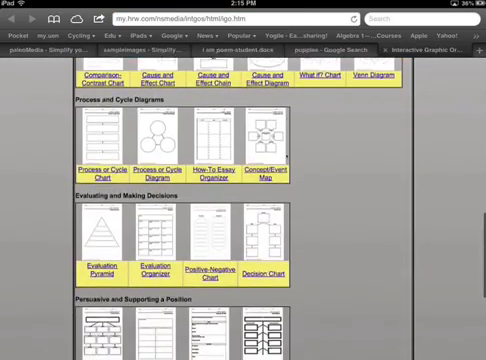
scroll(down, 3)
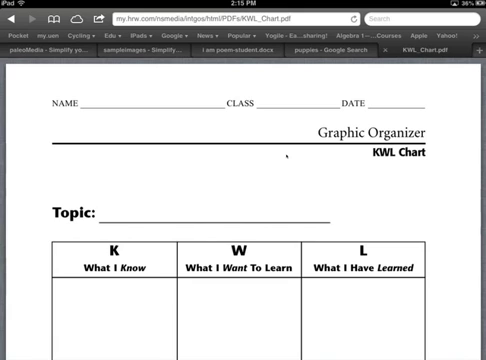
scroll(down, 3)
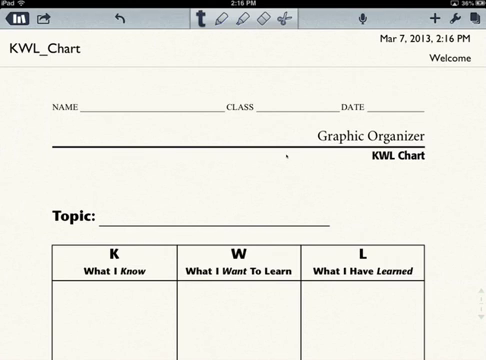
With the pen, handwrite a note across the What I Know column.
click(208, 18)
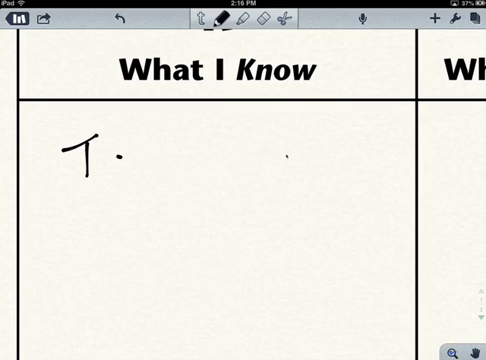
drag(120, 152, 370, 152)
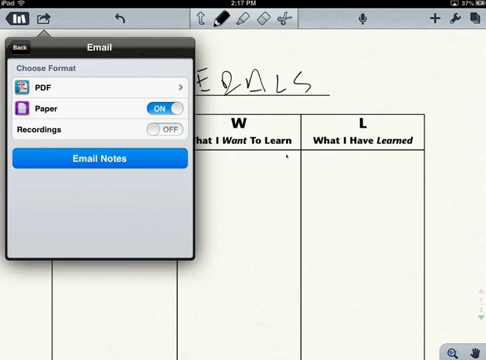
Start emailing the KWL_Chart note with PDF as the chosen format.
click(50, 78)
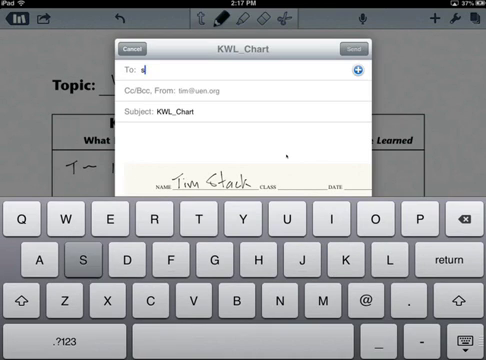
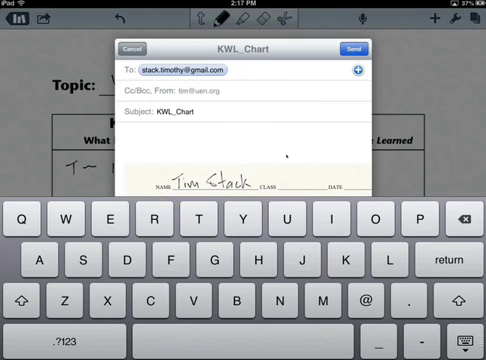
Address the email to the recipient starting 'stac' and send the KWL_Chart PDF.
click(128, 46)
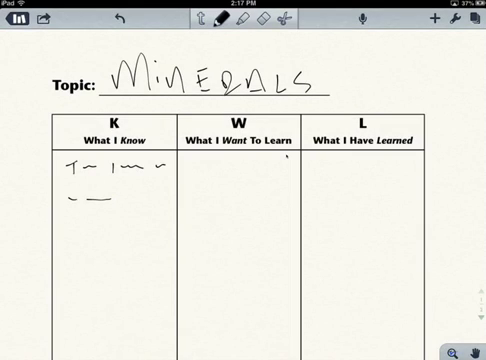